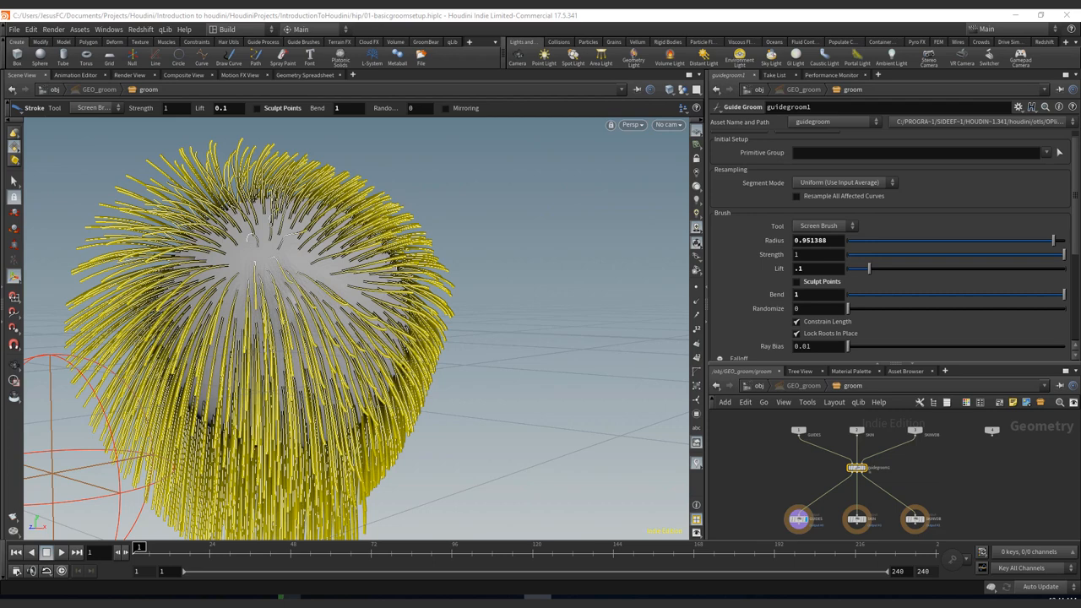
Change the Guide Groom Tool from Screen Brush to Part.
left_click(824, 226)
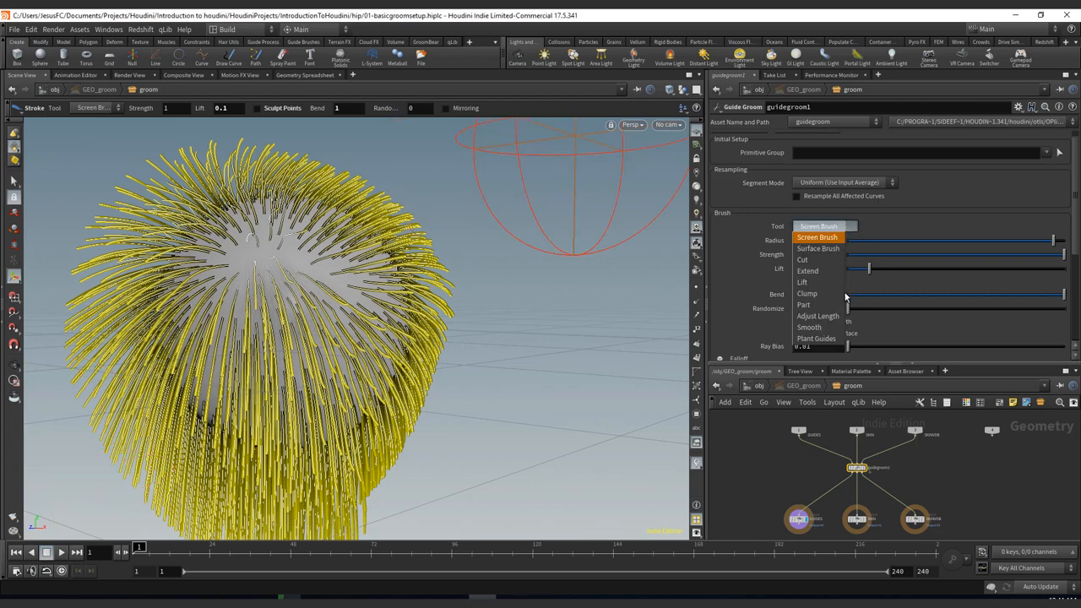
left_click(804, 304)
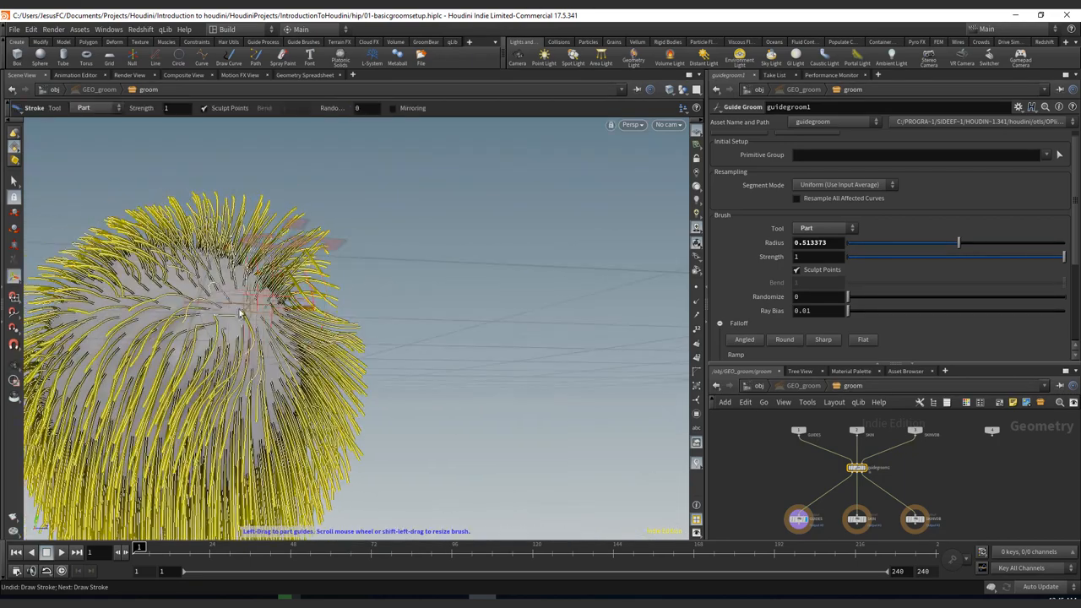
Stroke the Part brush across the sphere several times, deepening and widening the part through the guides.
left_click_drag(254, 304, 287, 290)
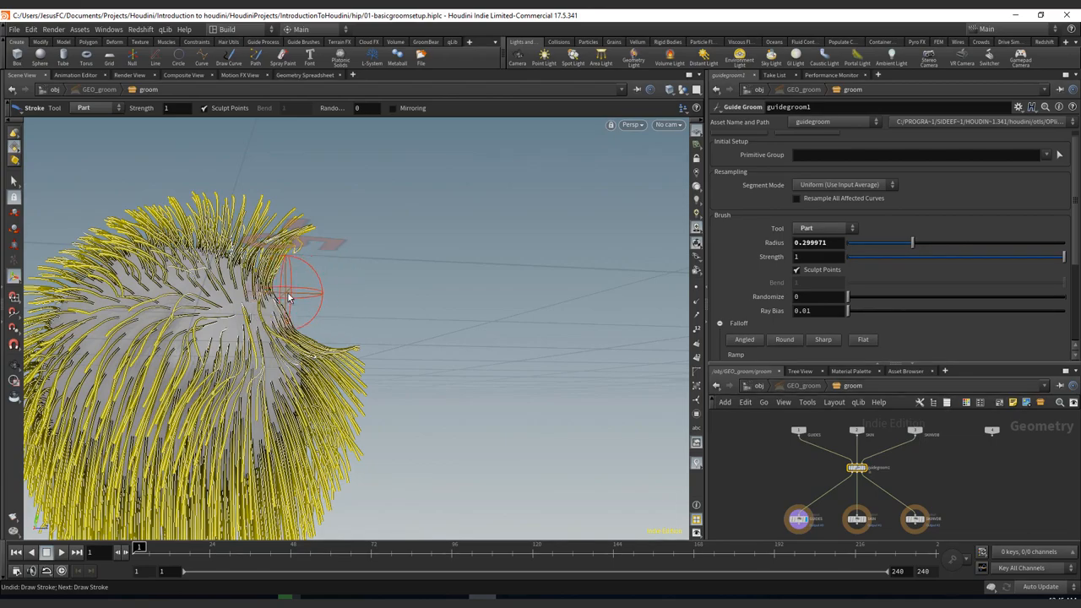
left_click_drag(287, 296, 227, 277)
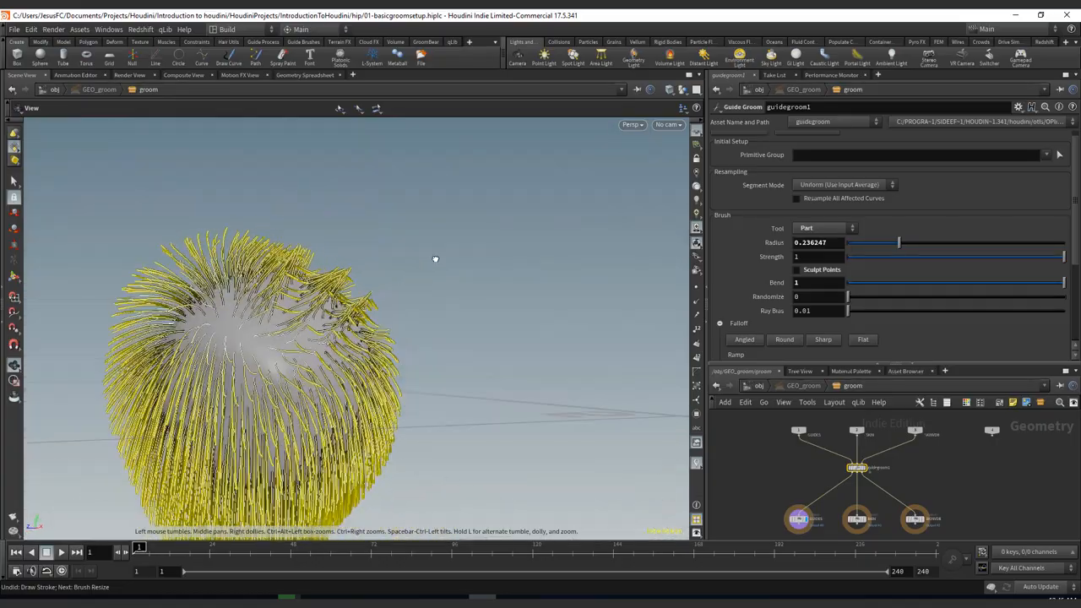
left_click_drag(435, 259, 250, 312)
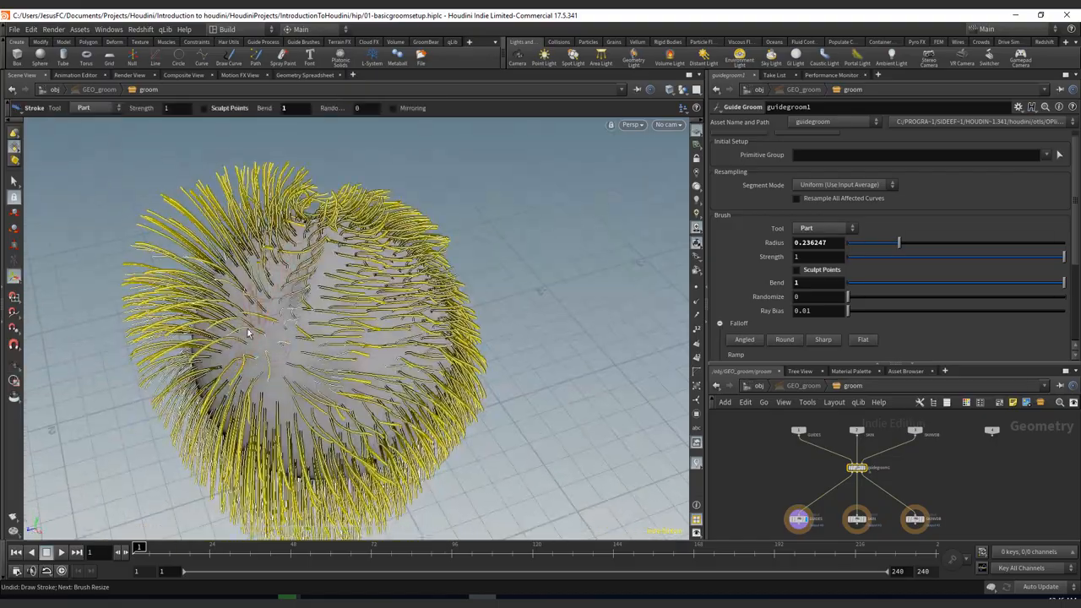
left_click_drag(338, 338, 226, 246)
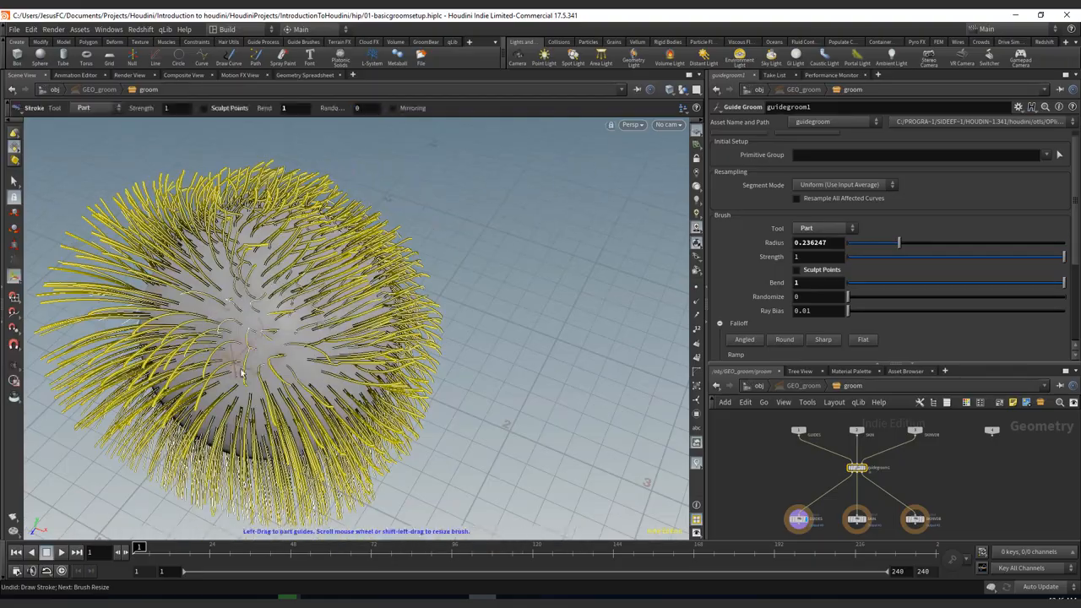
left_click_drag(240, 371, 287, 290)
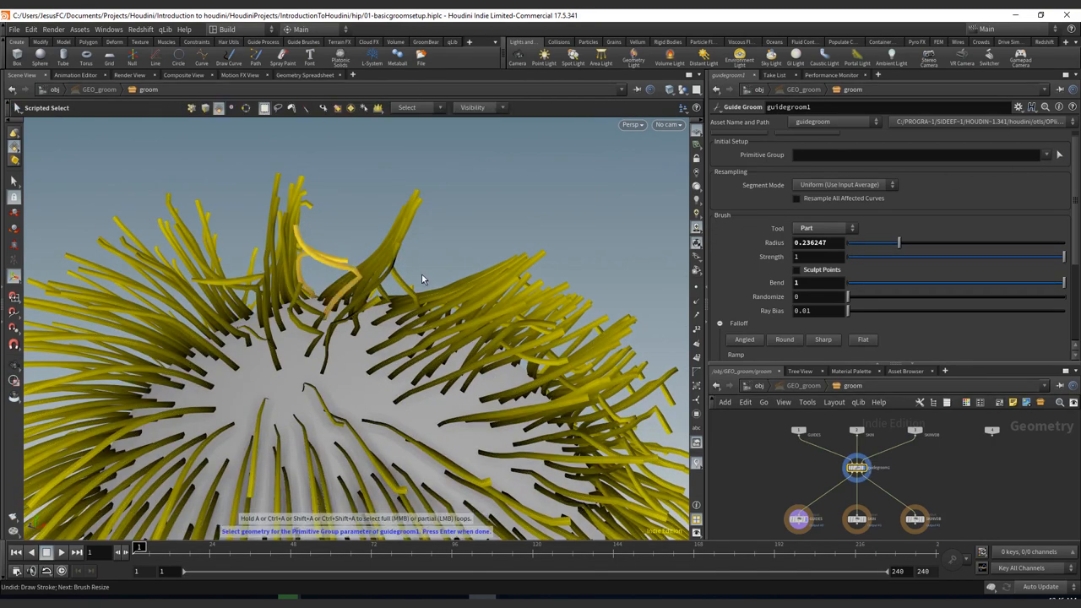
Select a few guide curves next to the part as the groom's restricted primitive group.
left_click_drag(422, 278, 453, 220)
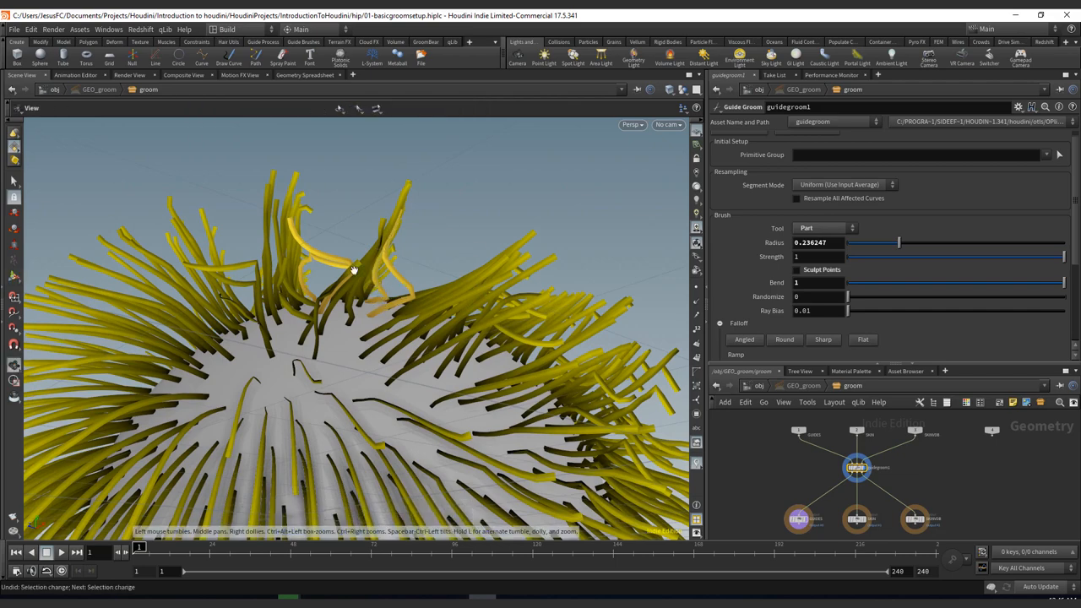
left_click_drag(354, 271, 284, 267)
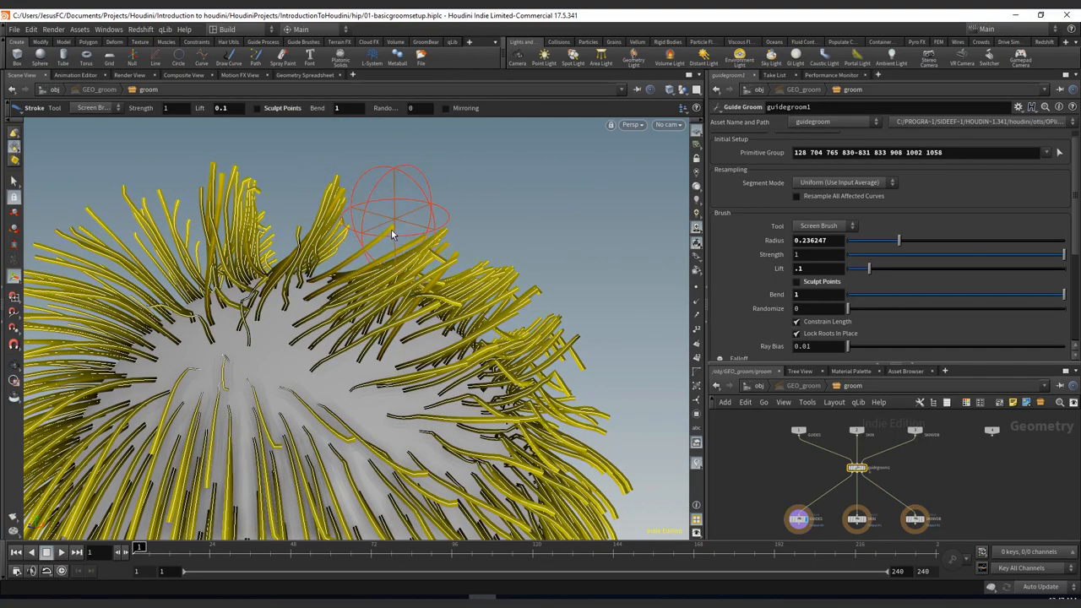
Comb the grouped guides with the Screen Brush, then return the Tool to Part.
left_click_drag(392, 236, 406, 262)
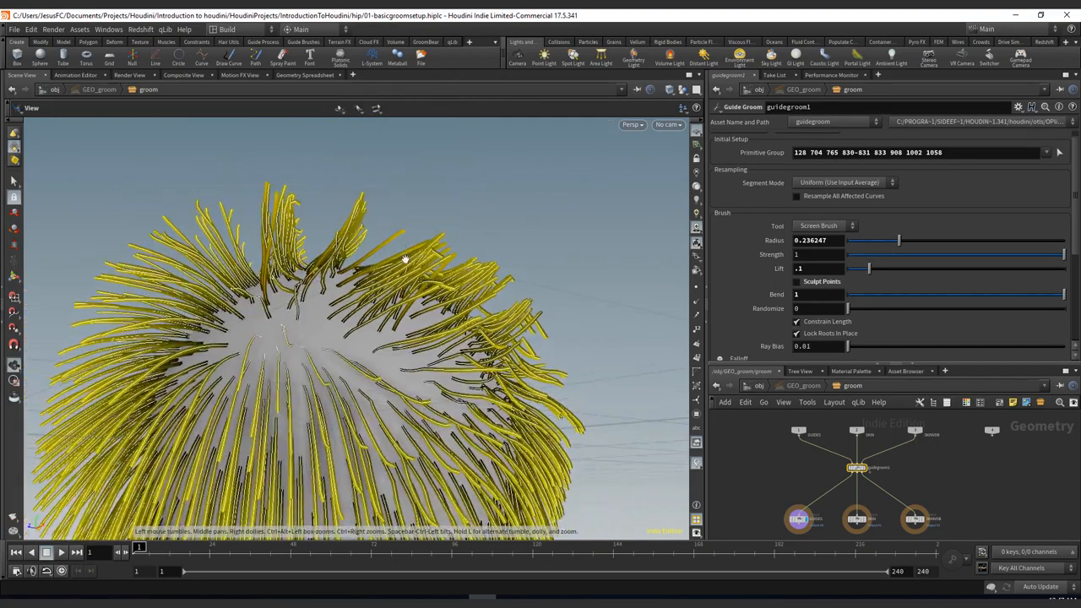
left_click_drag(405, 257, 287, 312)
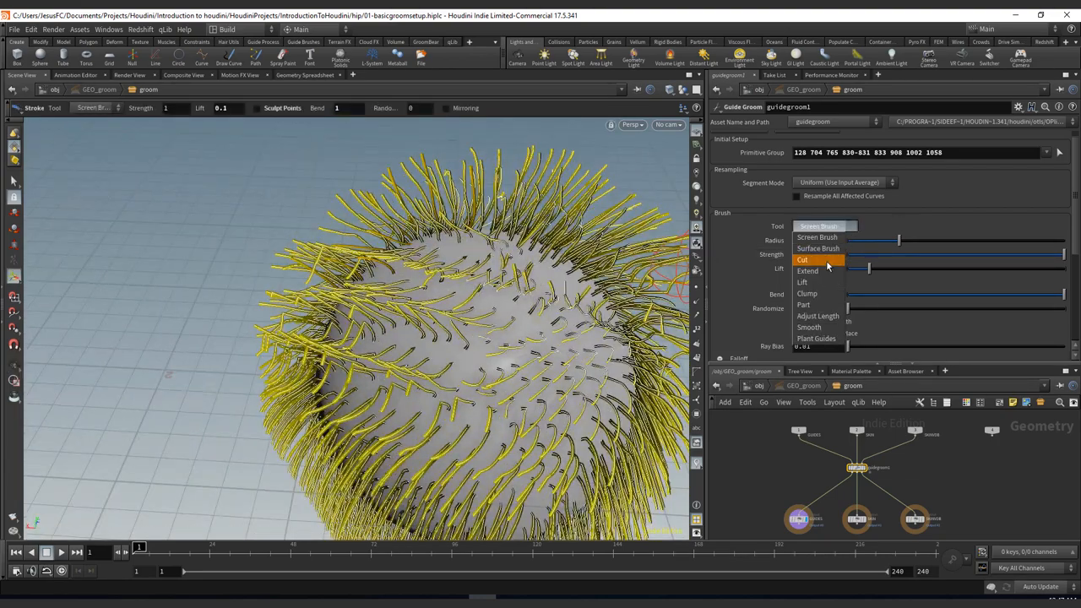
left_click(804, 304)
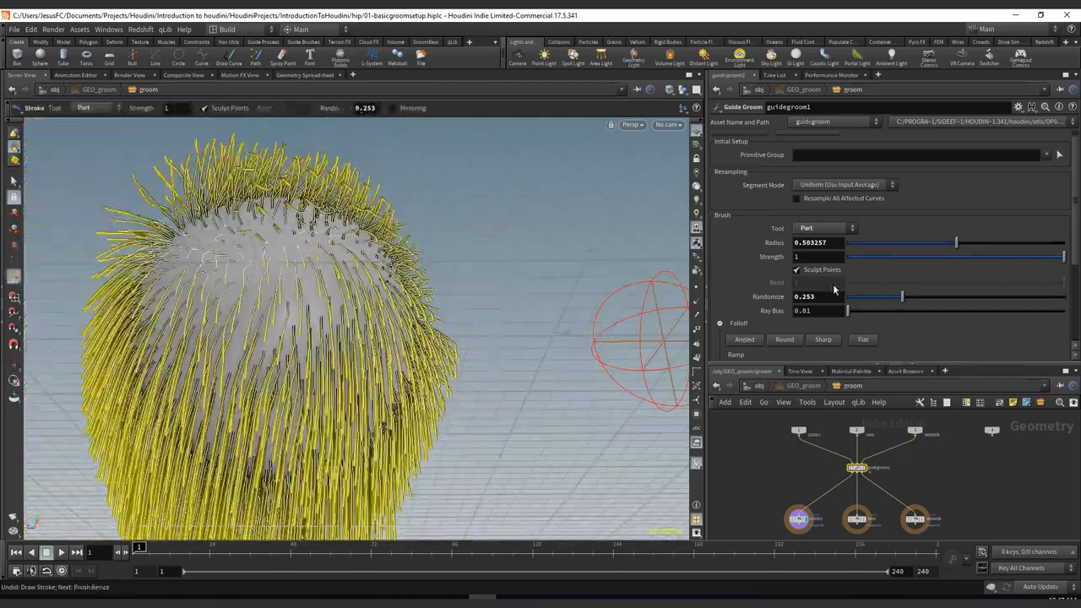
Stroke the Part brush over the top of the sphere's hair.
left_click_drag(902, 297, 847, 297)
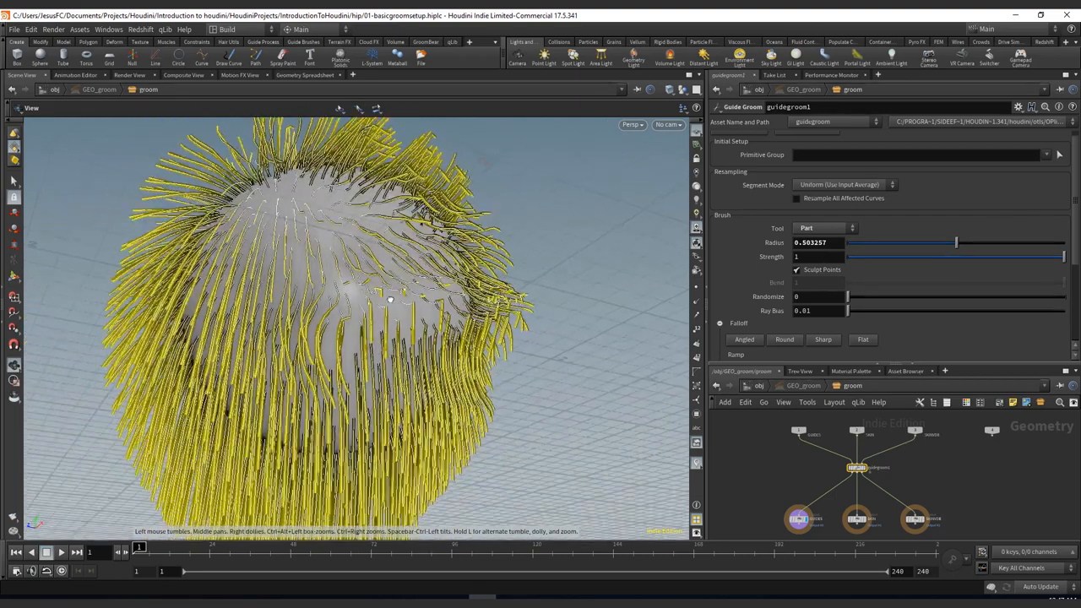
Change the Guide Groom Tool to Clump.
left_click(826, 228)
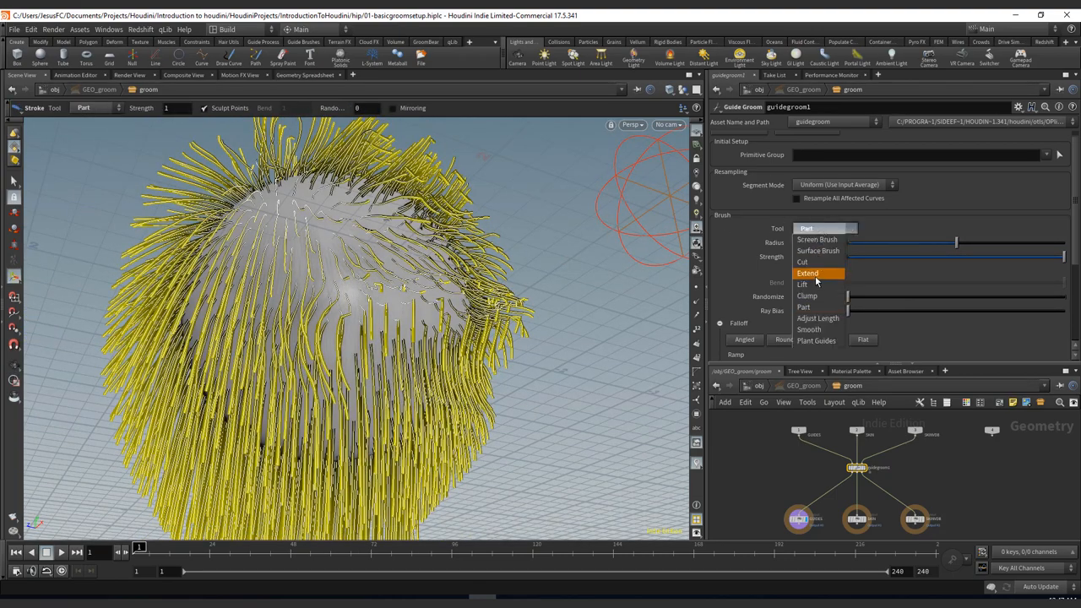
left_click(807, 296)
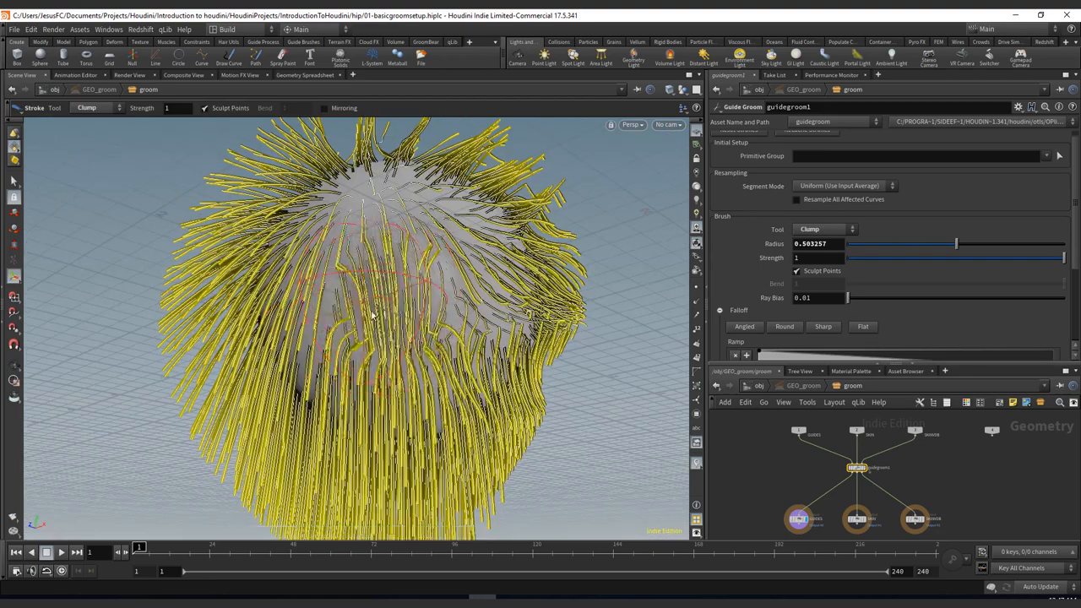
Stroke the Clump brush over the side and top of the sphere, gathering guides into tufts.
left_click_drag(371, 313, 419, 284)
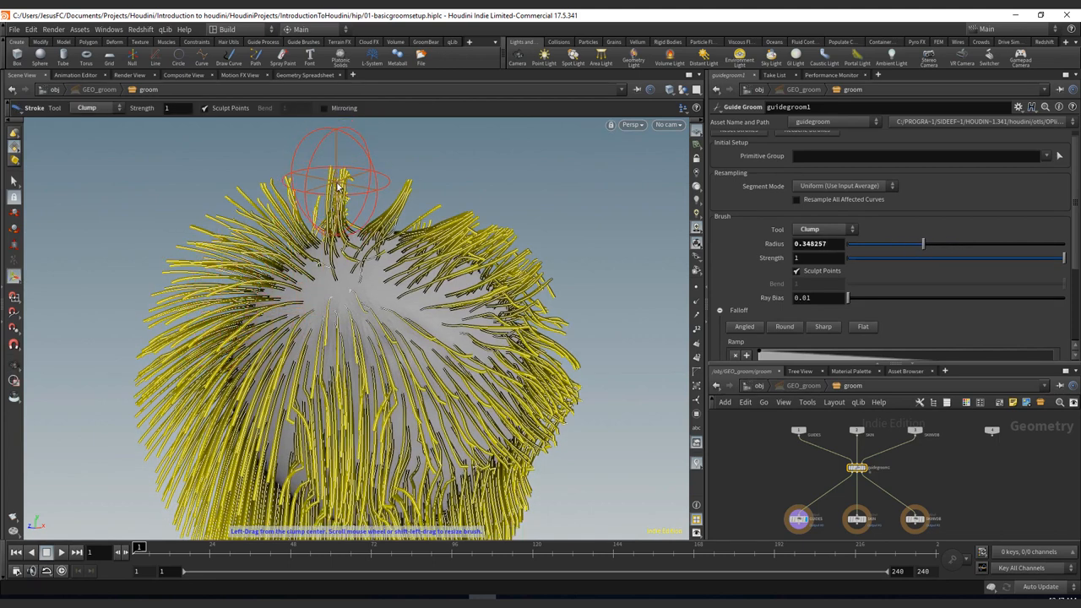
left_click_drag(338, 169, 186, 262)
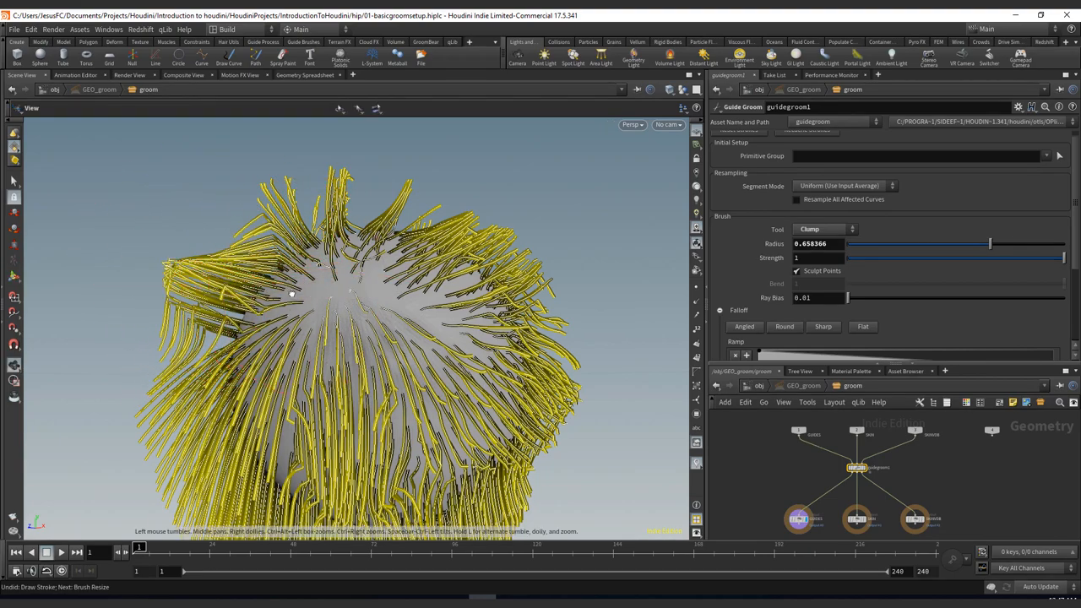
left_click_drag(291, 294, 474, 324)
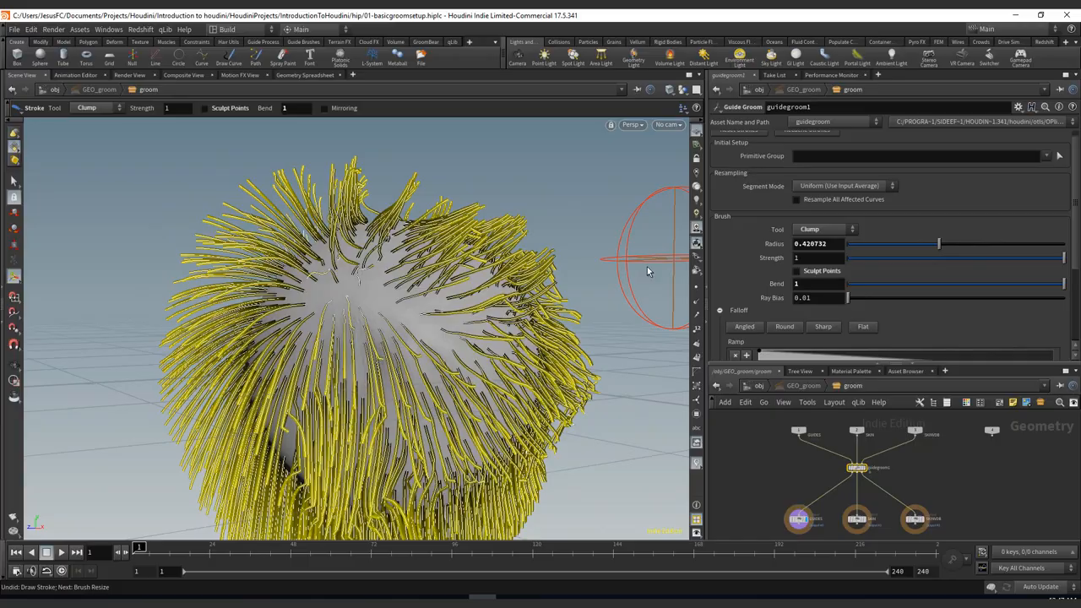
left_click_drag(645, 262, 262, 262)
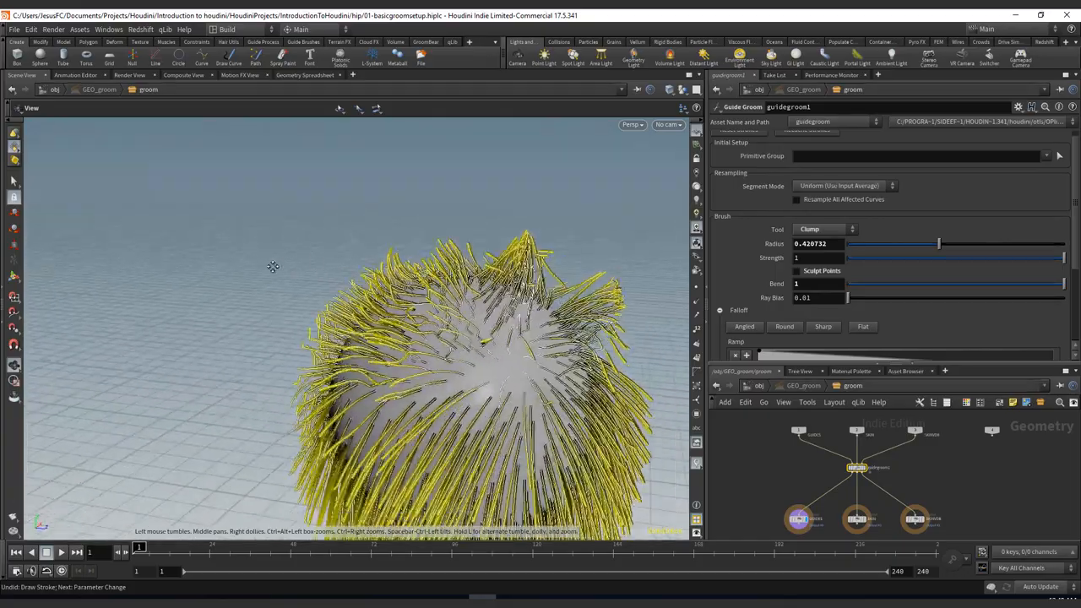
left_click_drag(274, 267, 365, 349)
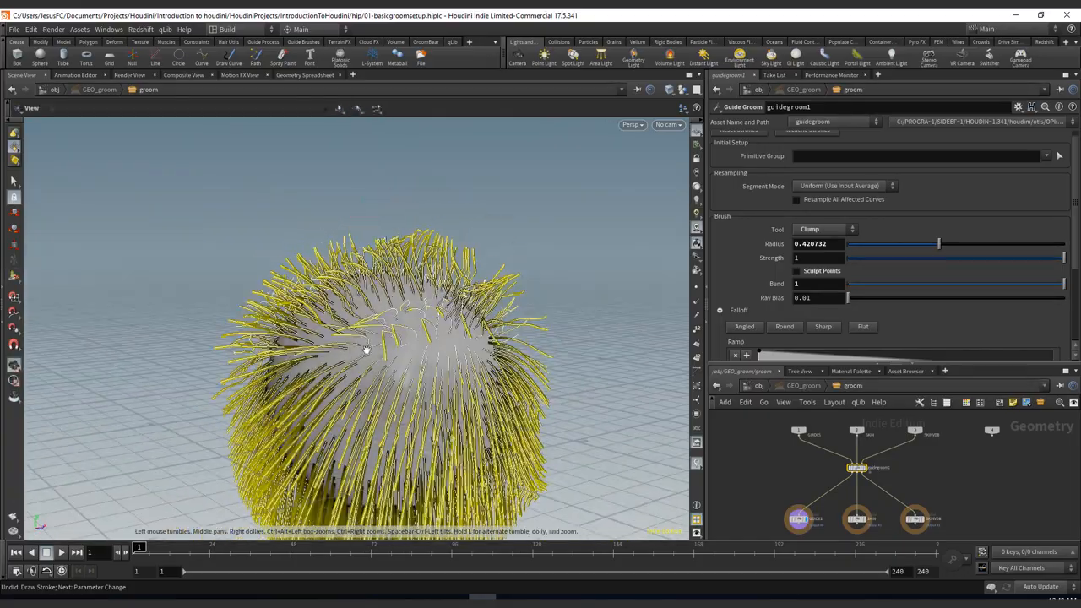
left_click_drag(364, 349, 374, 291)
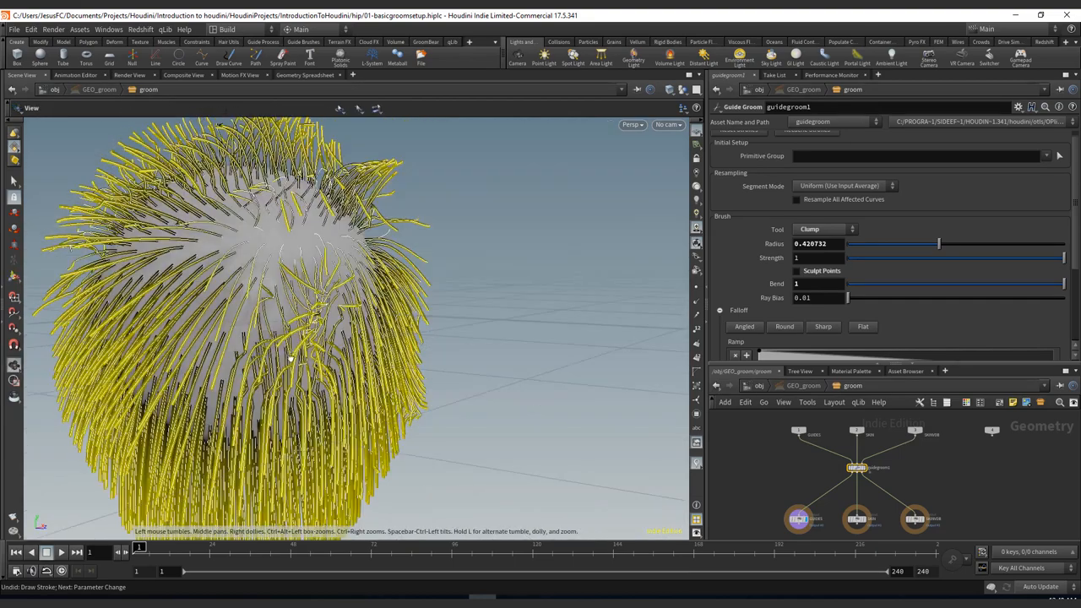
left_click_drag(290, 358, 222, 368)
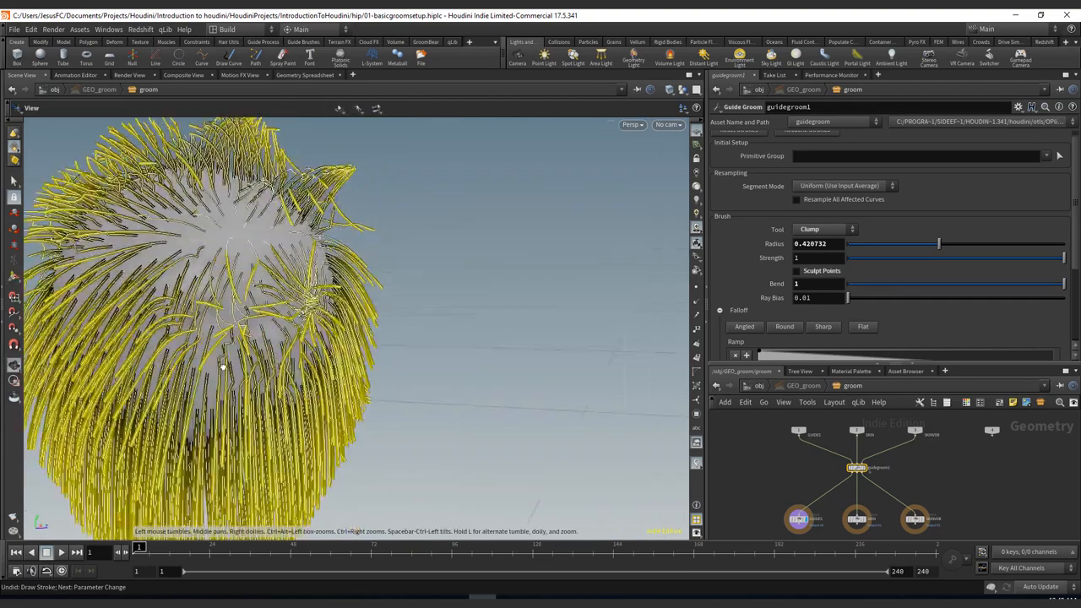
left_click_drag(220, 368, 355, 319)
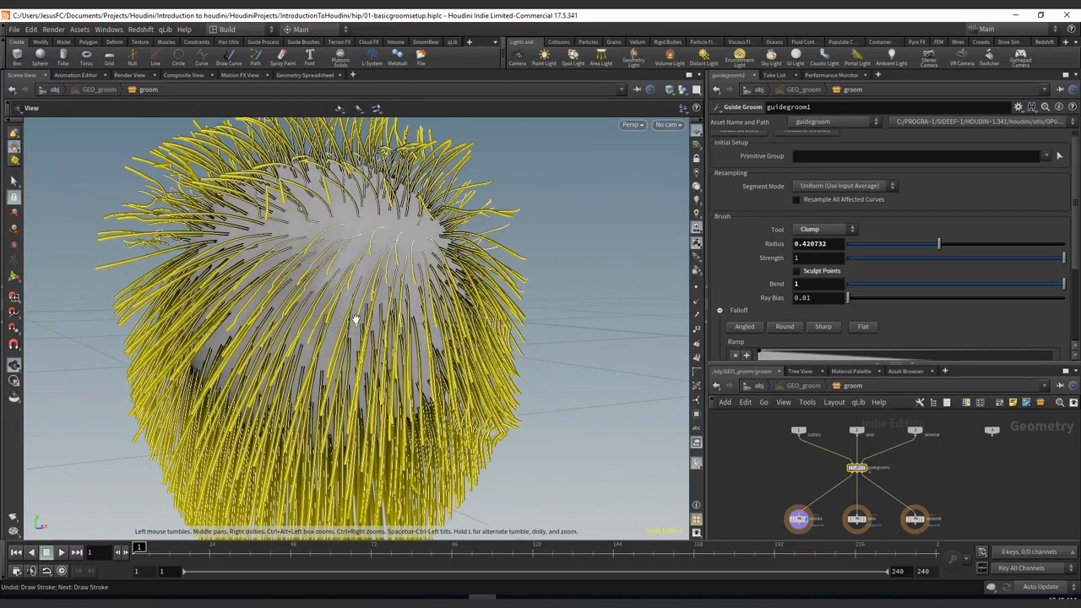
left_click_drag(355, 321, 313, 304)
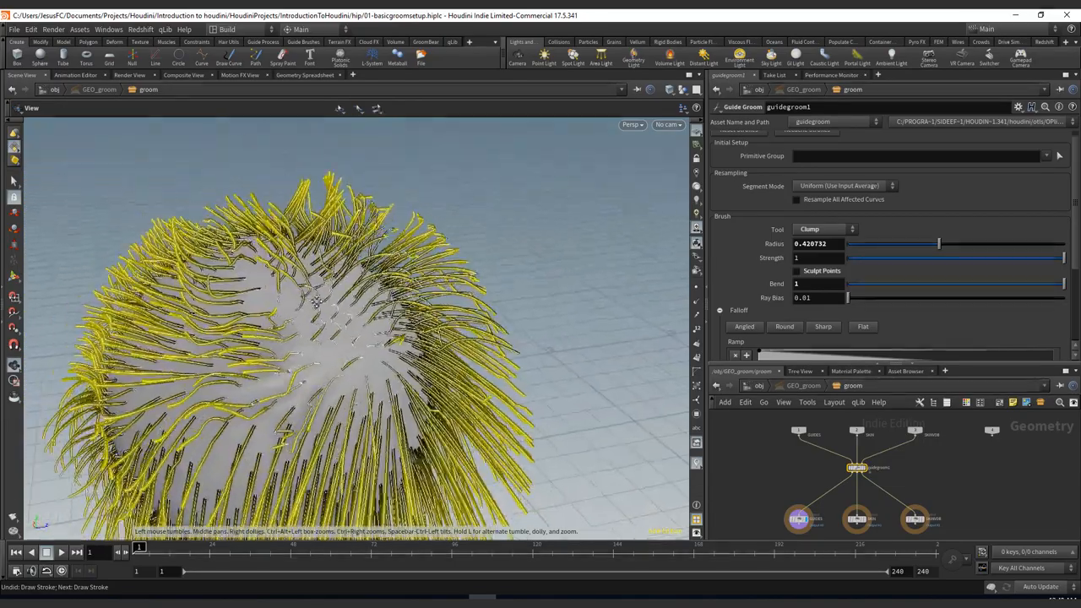